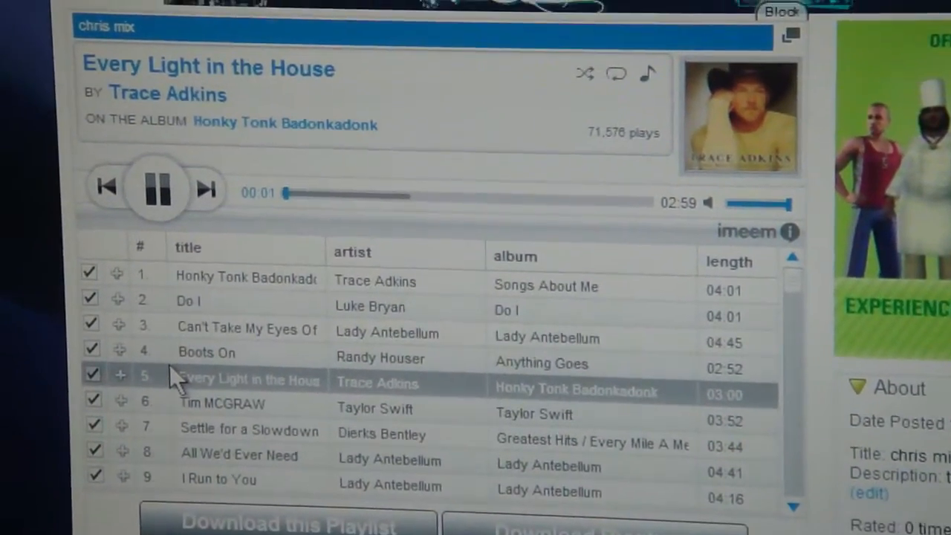
scroll(down, 3)
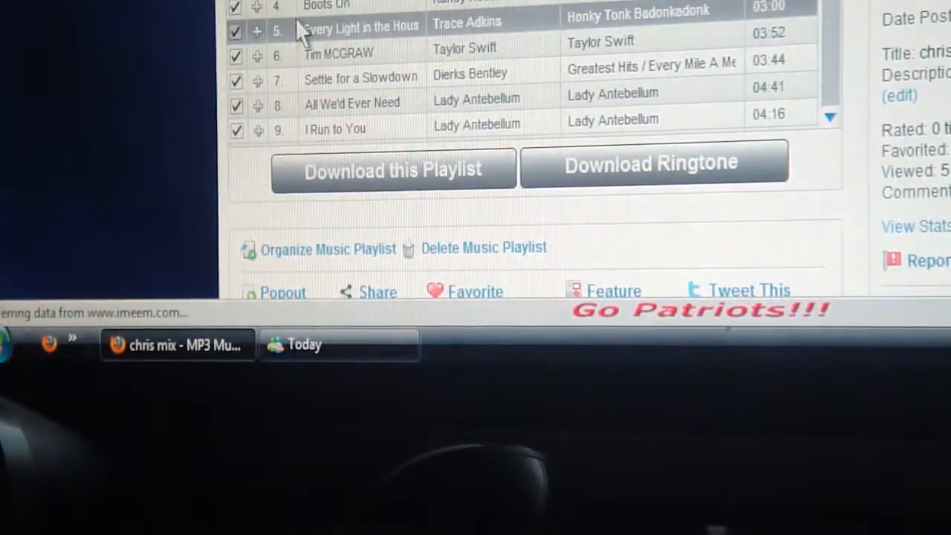